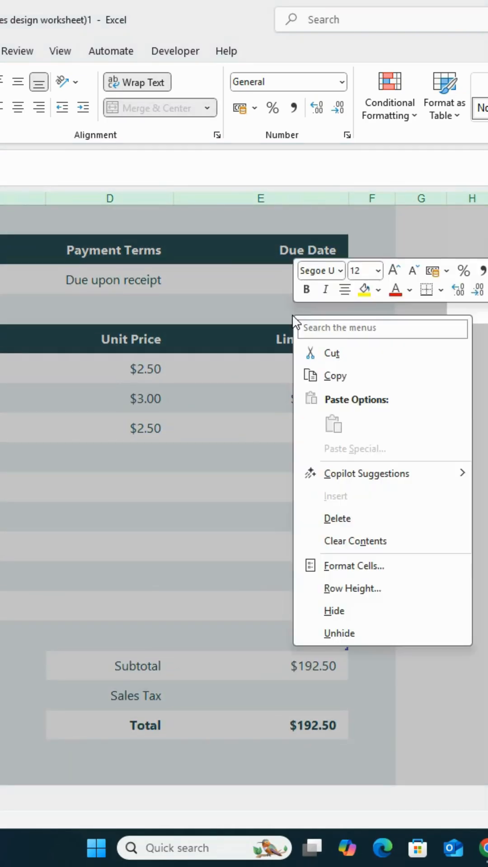
mouse_move(354, 575)
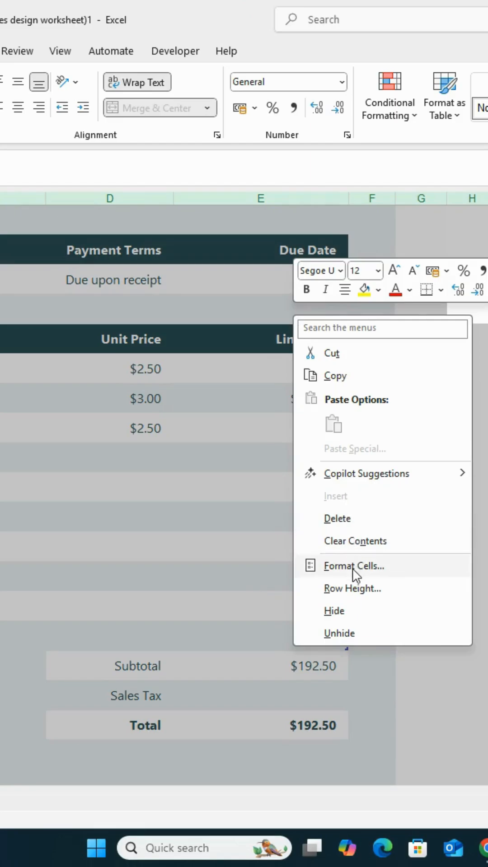
Clear the Locked protection setting for all cells via Format Cells so the whole sheet is unlocked.
left_click(354, 565)
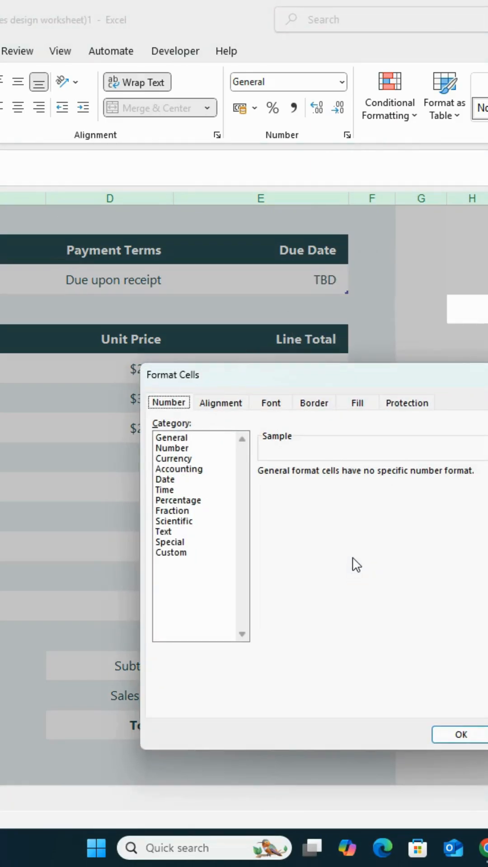
left_click(406, 401)
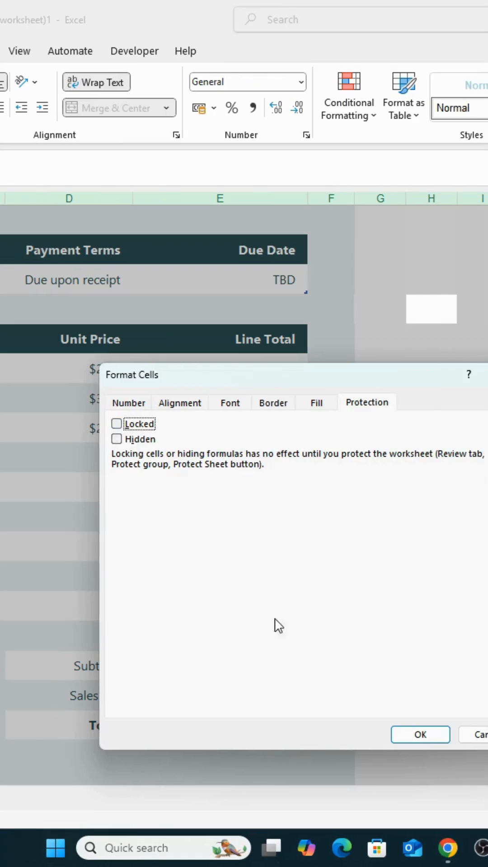
left_click(419, 734)
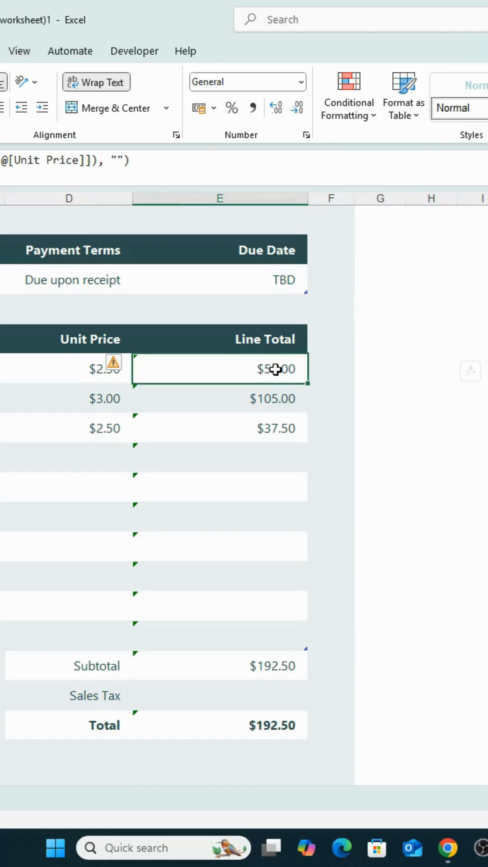
Select the three Line Total amounts together with the Subtotal and Total cells.
left_click_drag(274, 369, 275, 428)
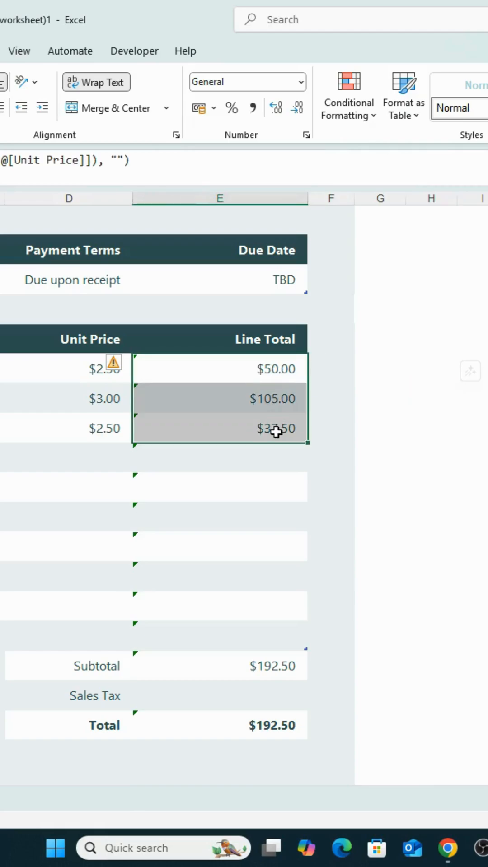
left_click(219, 665)
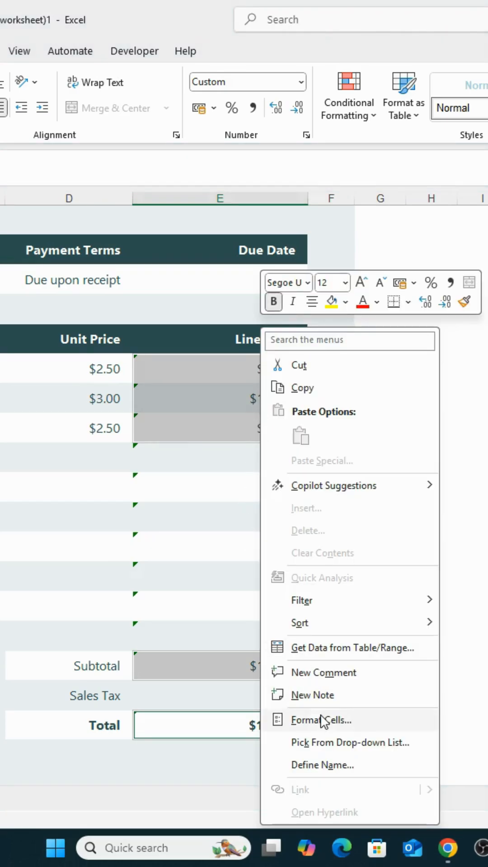
Set the selected Line Total, Subtotal and Total cells to Locked in Format Cells.
left_click(322, 719)
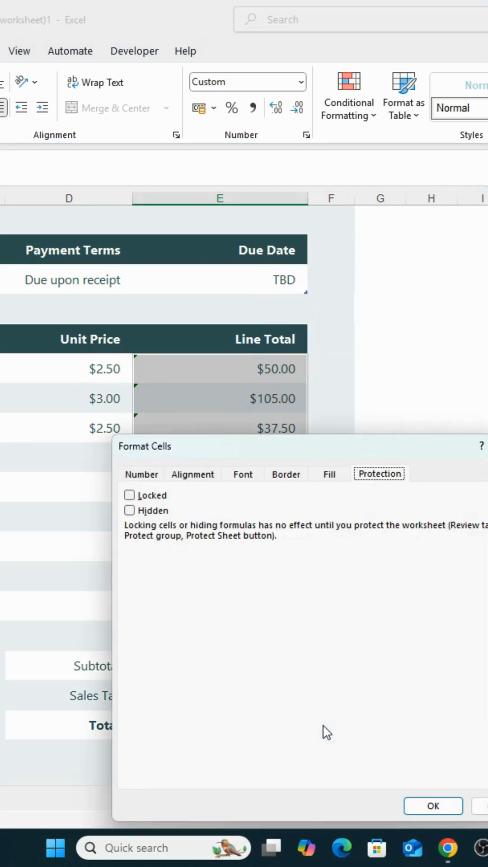
left_click(129, 494)
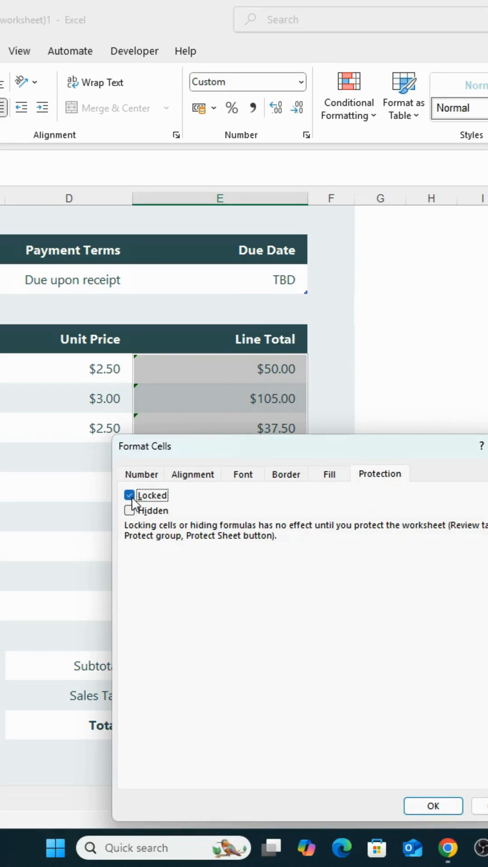
left_click(432, 805)
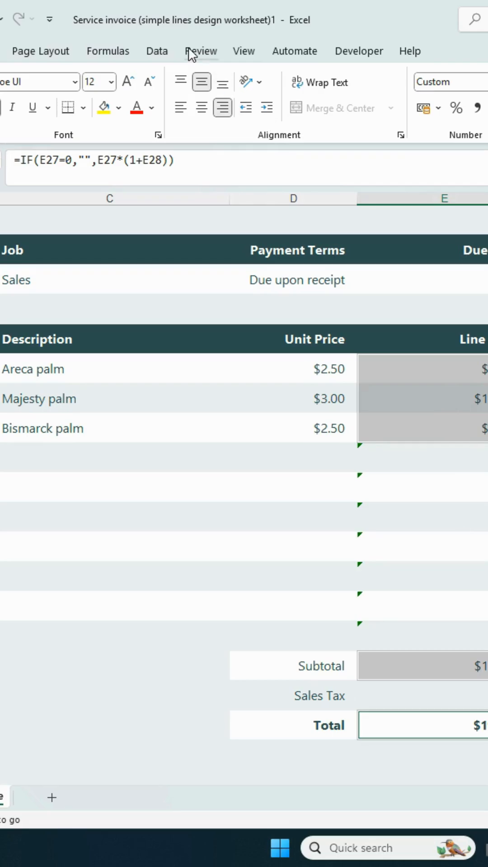
Protect the worksheet from Review > Protect Sheet, entering and confirming a password.
left_click(200, 51)
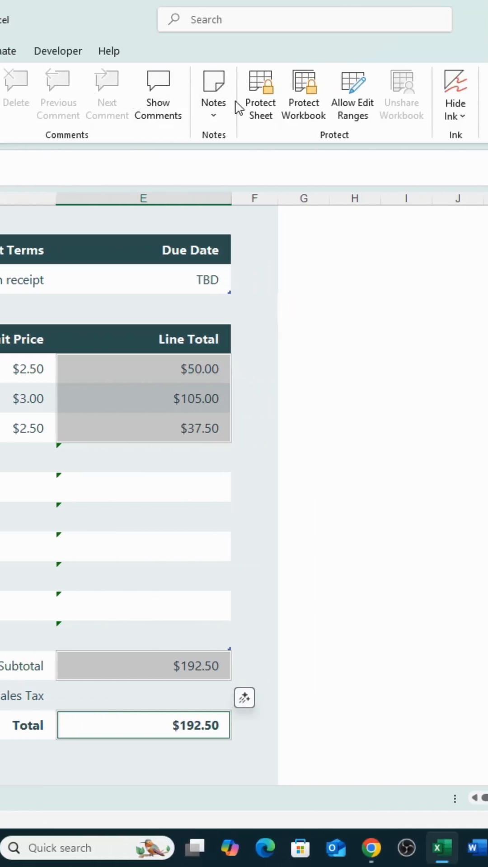
left_click(260, 99)
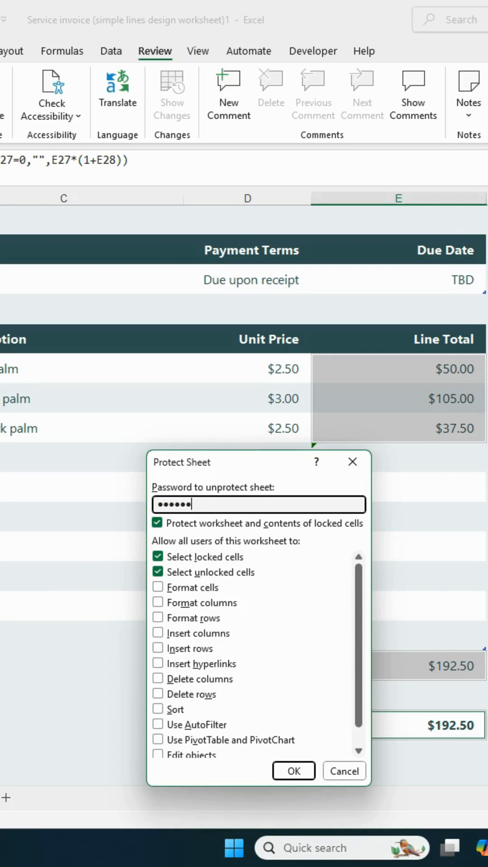
left_click(293, 770)
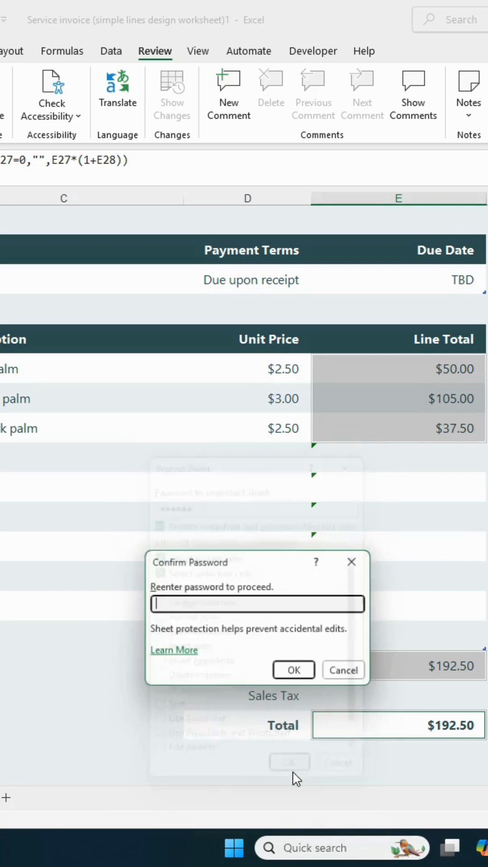
type("•••••")
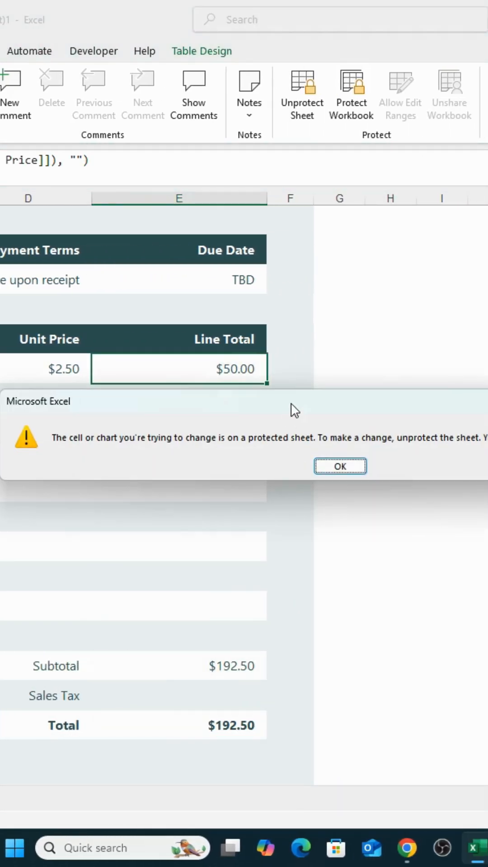
Dismiss the protected-sheet warning and test the $105.00, $37.50 Line Total and Subtotal cells.
left_click(339, 465)
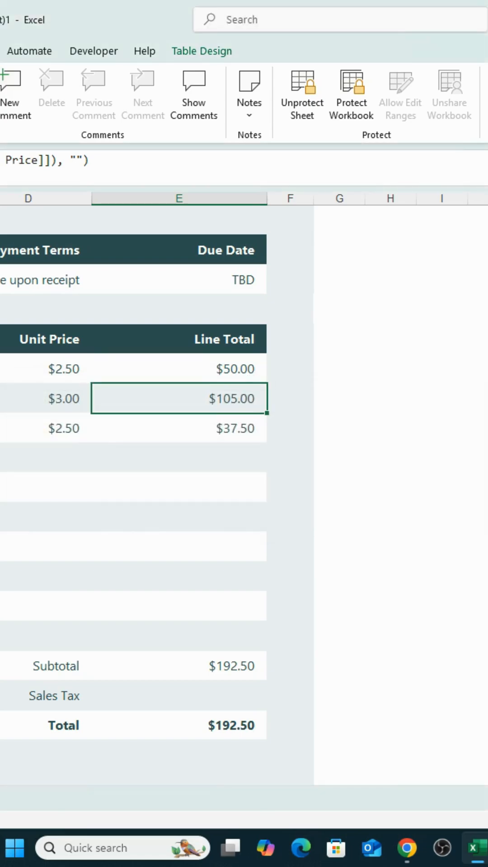
left_click(178, 428)
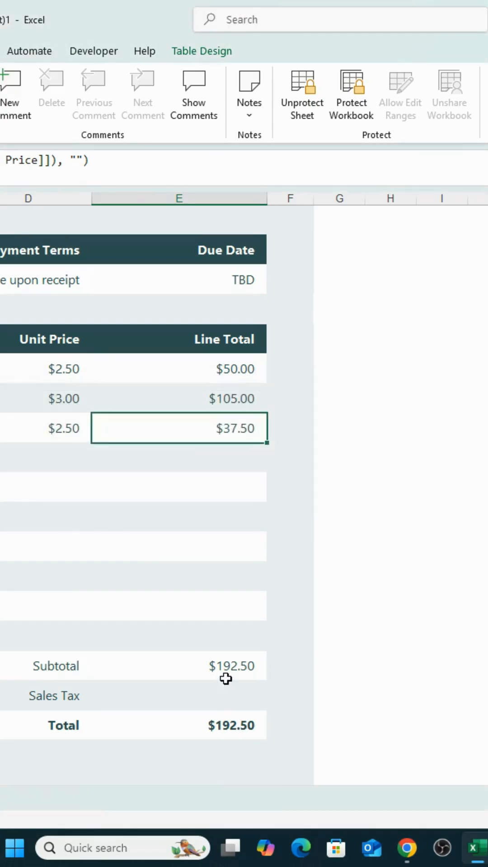
left_click(178, 665)
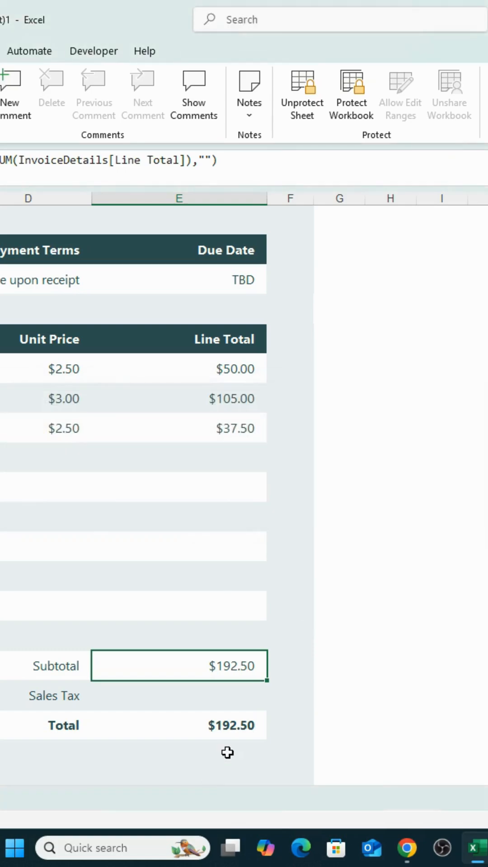
left_click(179, 725)
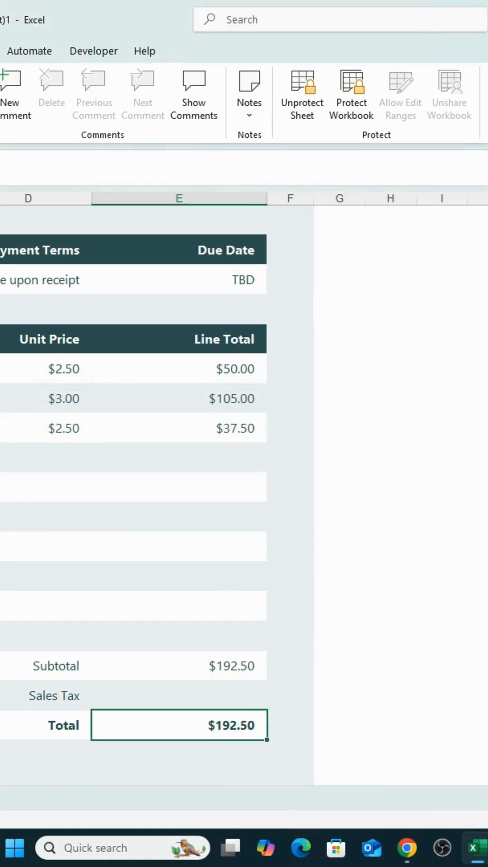